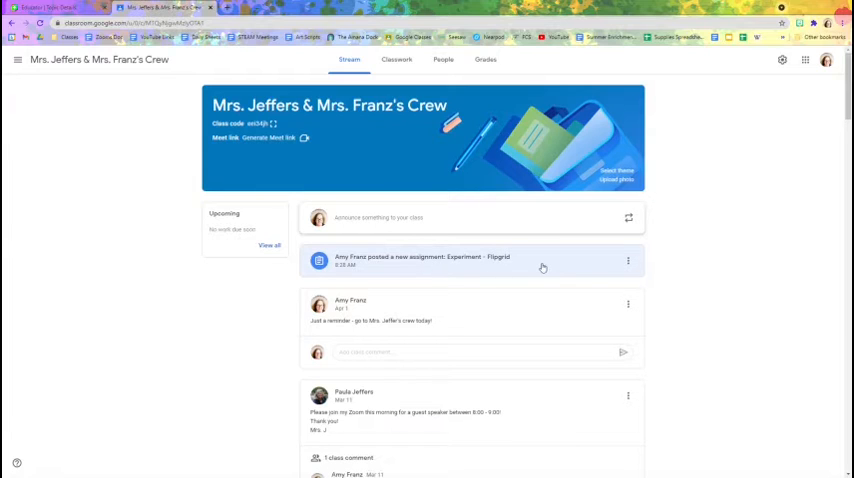
mouse_move(536, 268)
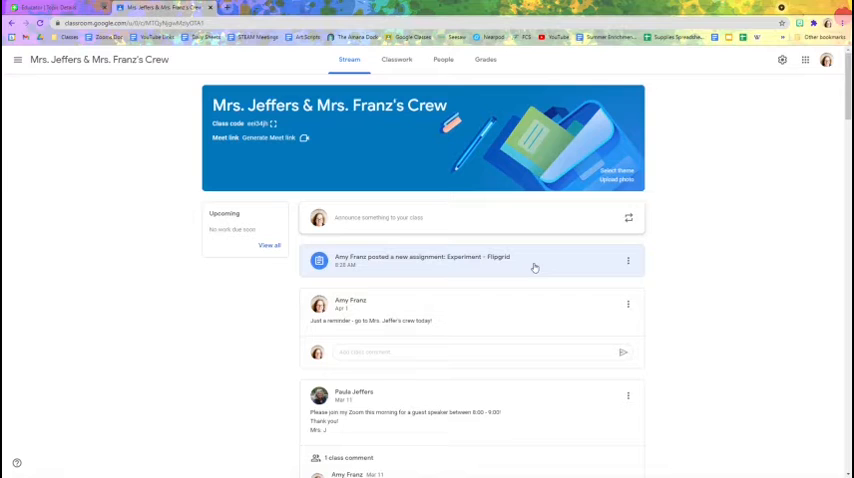
- Open the 'Experiment - Flipgrid' assignment post from the class stream
click(420, 258)
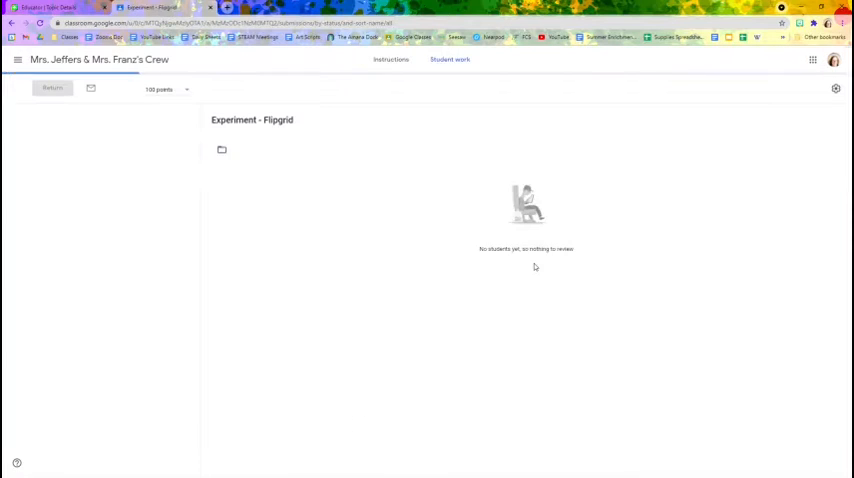
- View the assignment instructions and enter 'AmémaraArt' as a class comment
click(392, 60)
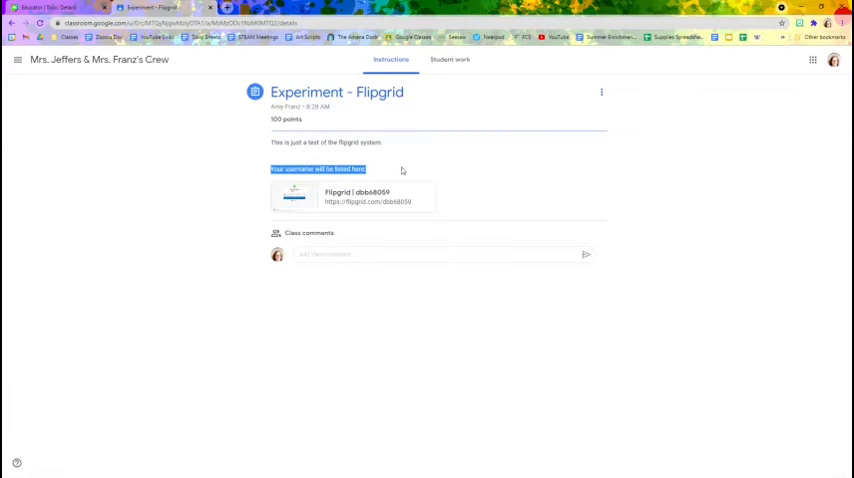
click(440, 254)
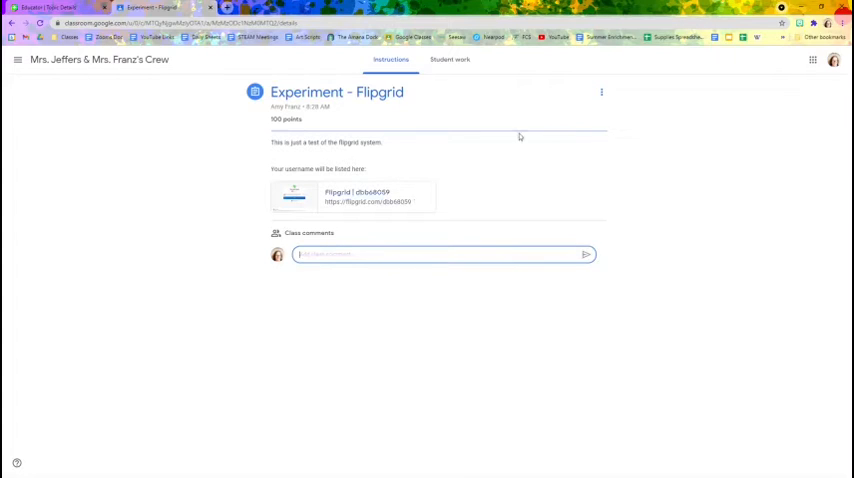
text(Amé)
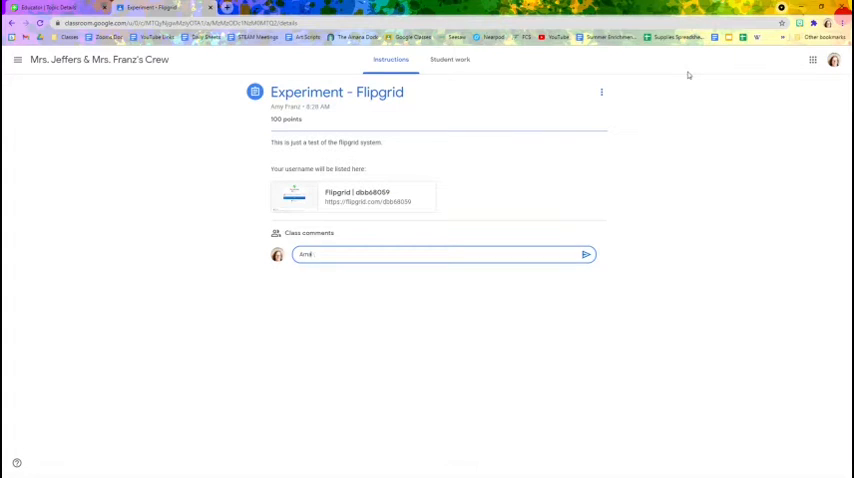
text(maraArt)
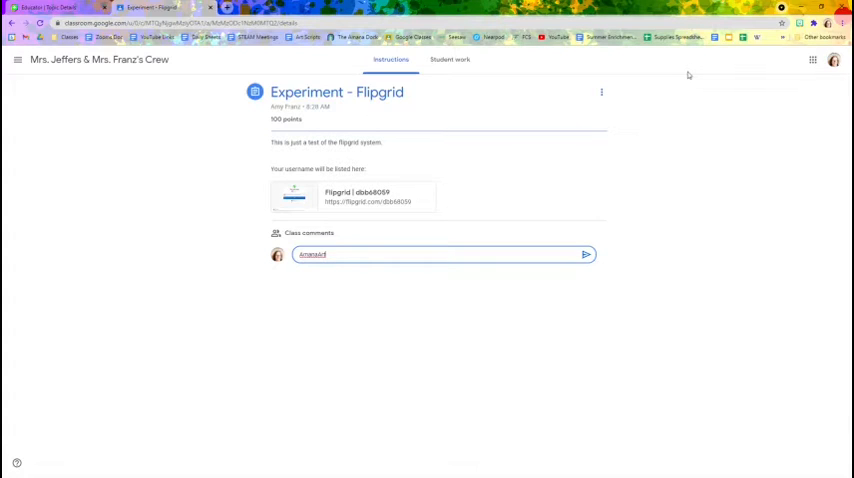
- Follow the Flipgrid link to the 'Test test test' topic and start recording a response
click(376, 196)
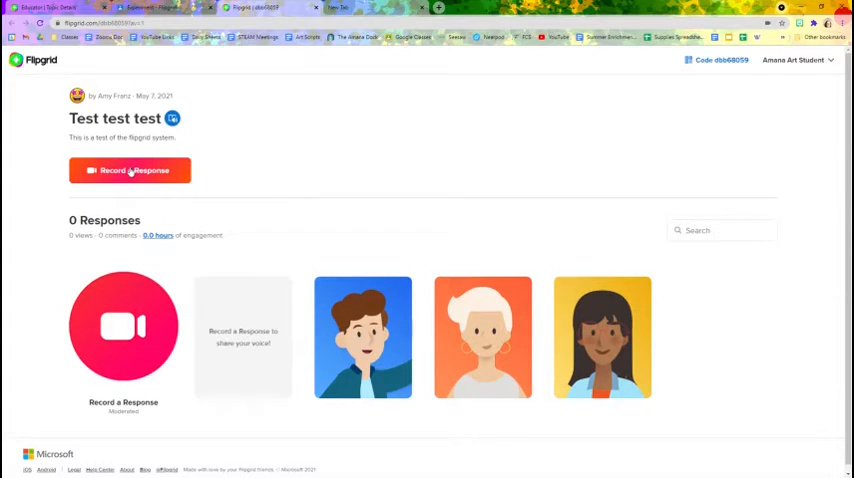
click(128, 170)
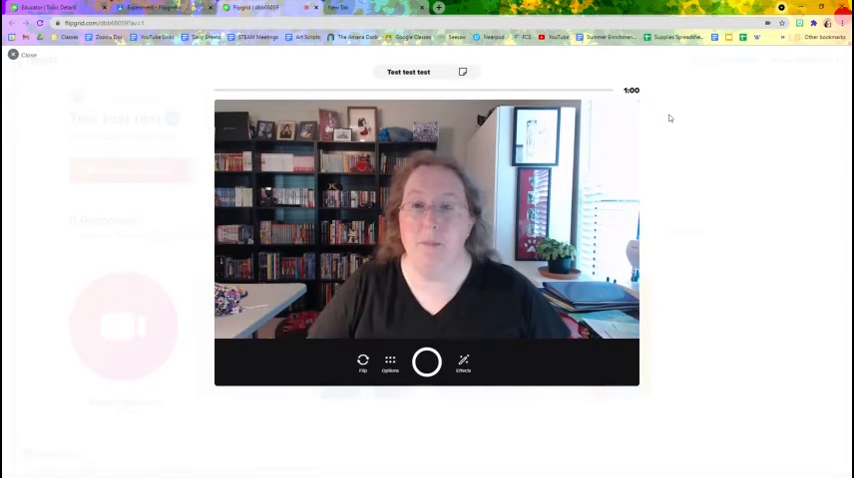
click(462, 72)
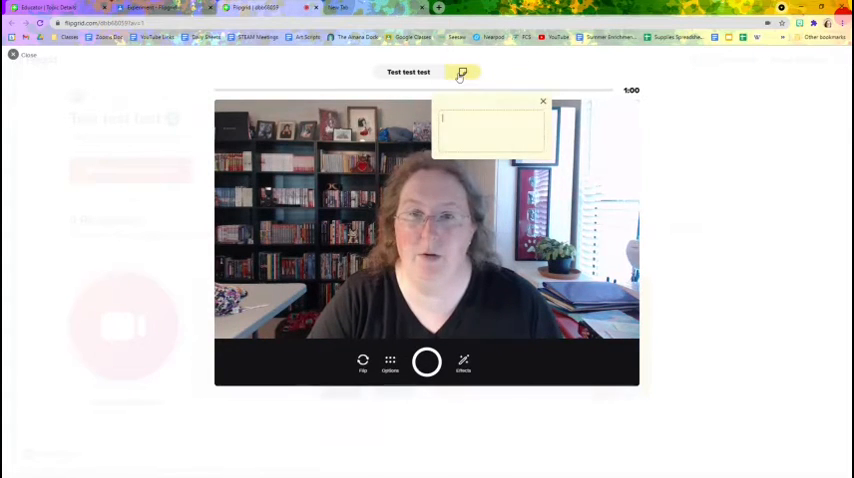
click(462, 72)
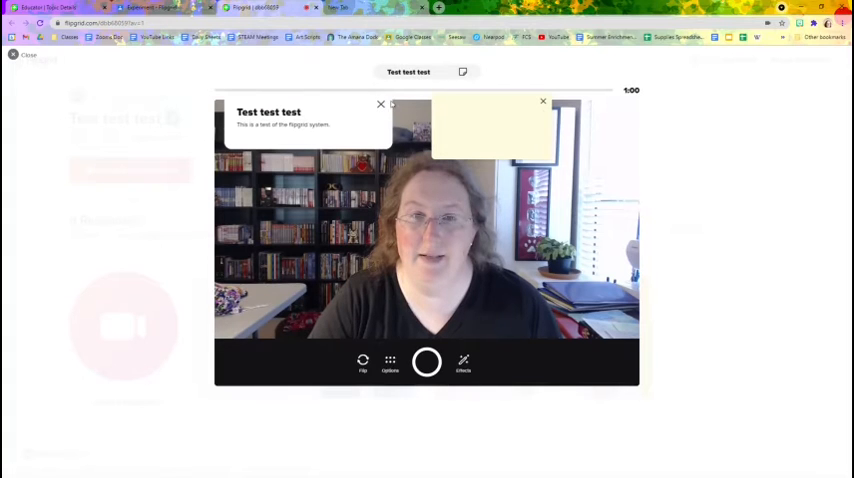
click(544, 100)
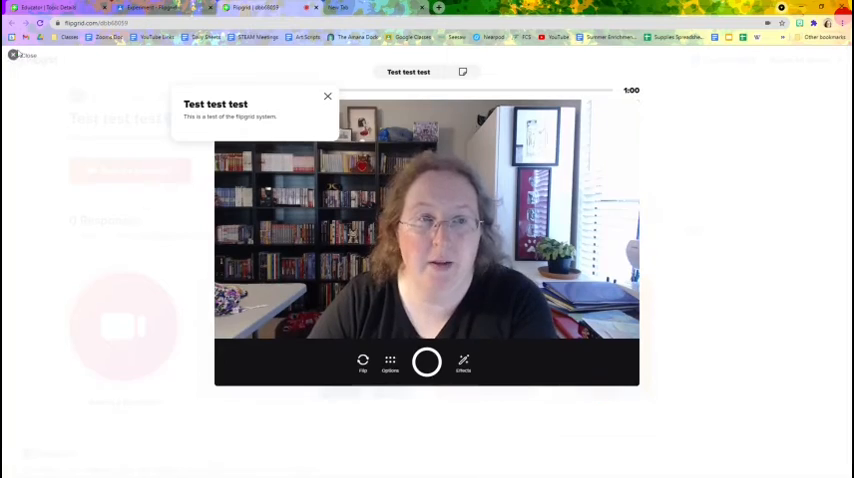
click(328, 96)
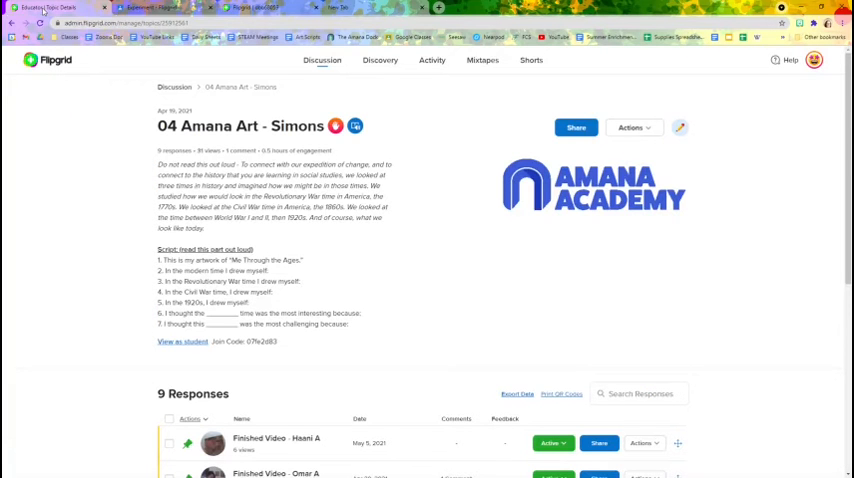
- Scroll the '04 Amana Art - Simons' topic to its 9 Responses table
scroll(down, 3)
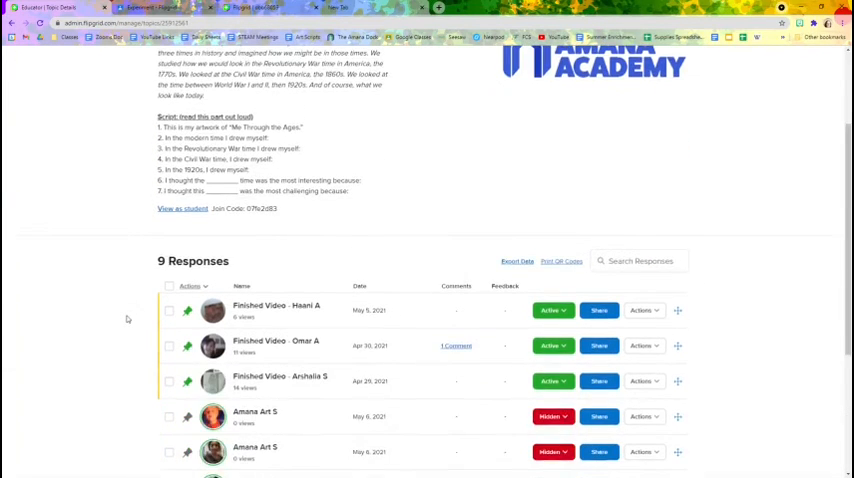
scroll(down, 3)
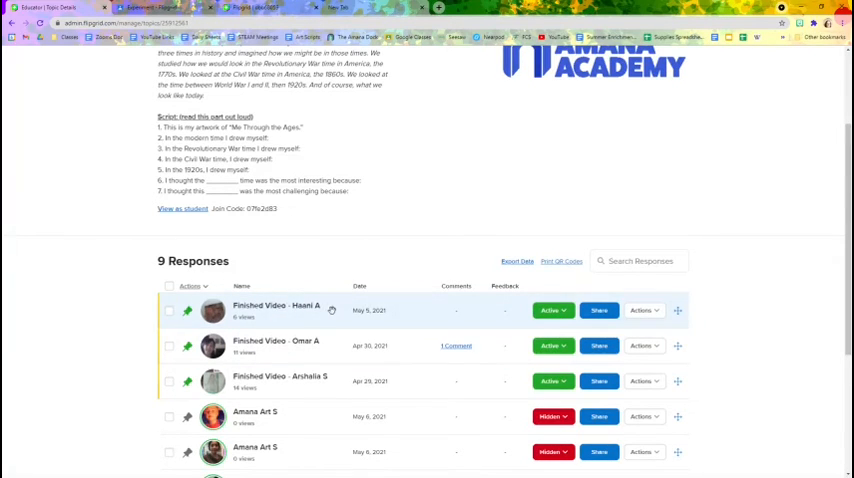
scroll(down, 3)
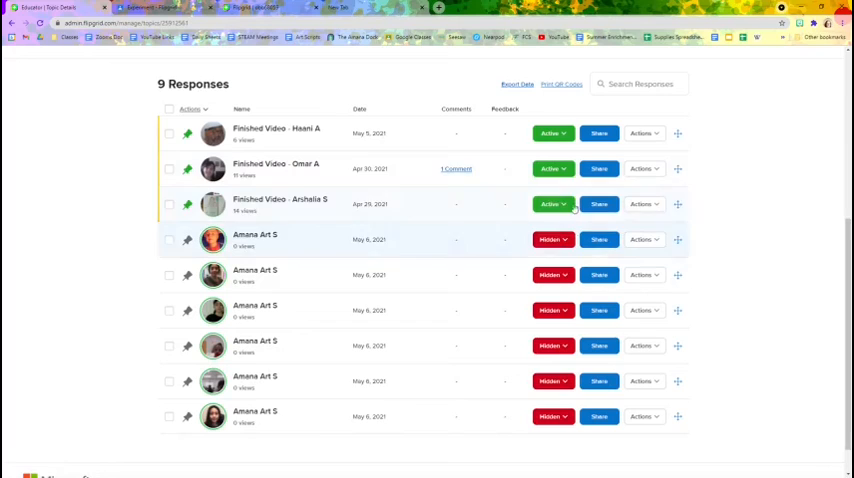
scroll(up, 3)
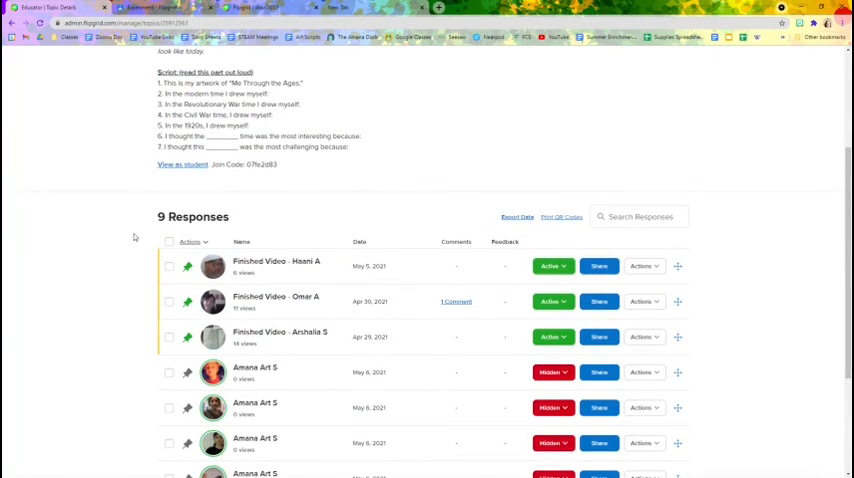